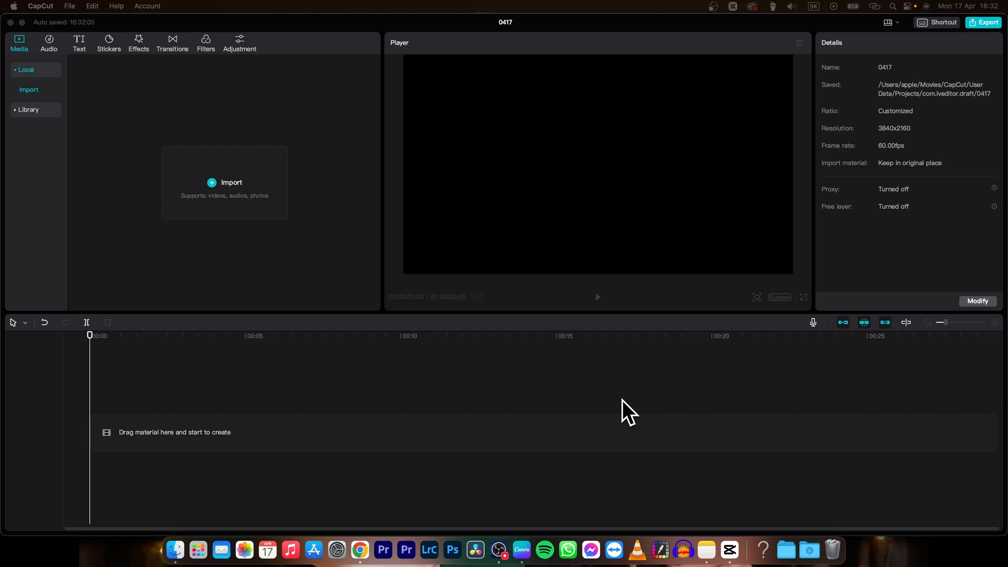
mouse_move(482, 402)
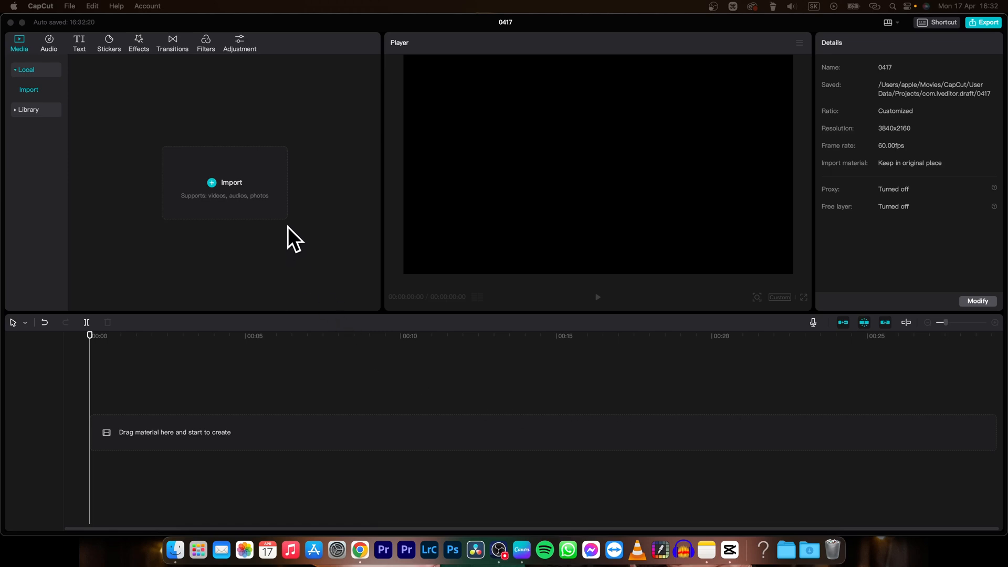
mouse_move(241, 260)
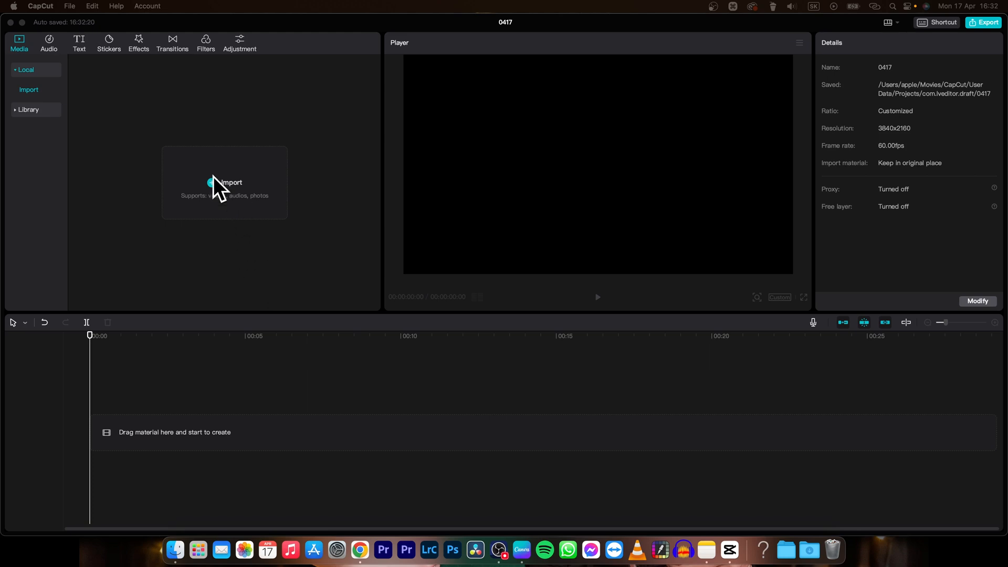
mouse_move(203, 209)
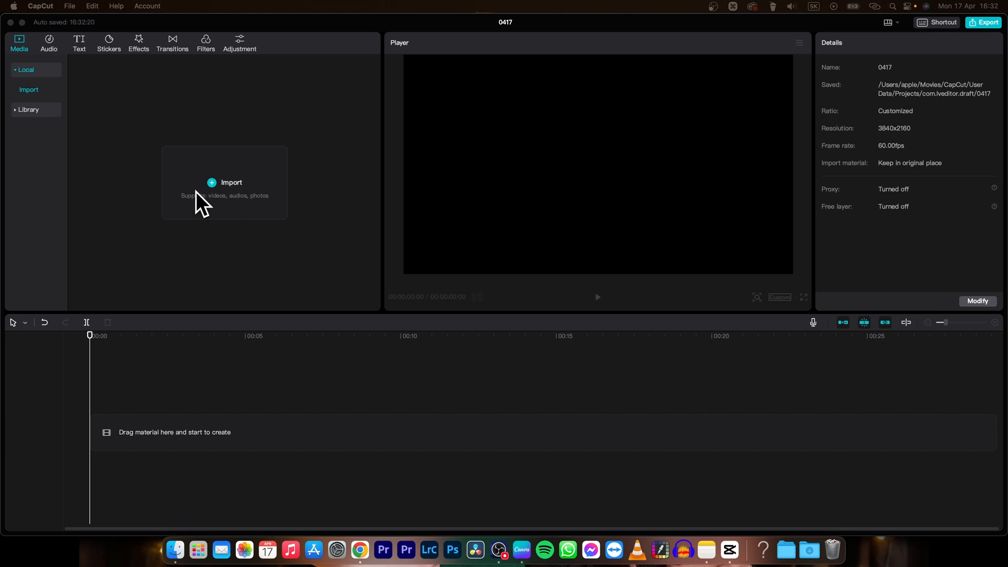
Step: Import girl boxing.mp4 and man on phone.mp4 into the media library
left_click(231, 183)
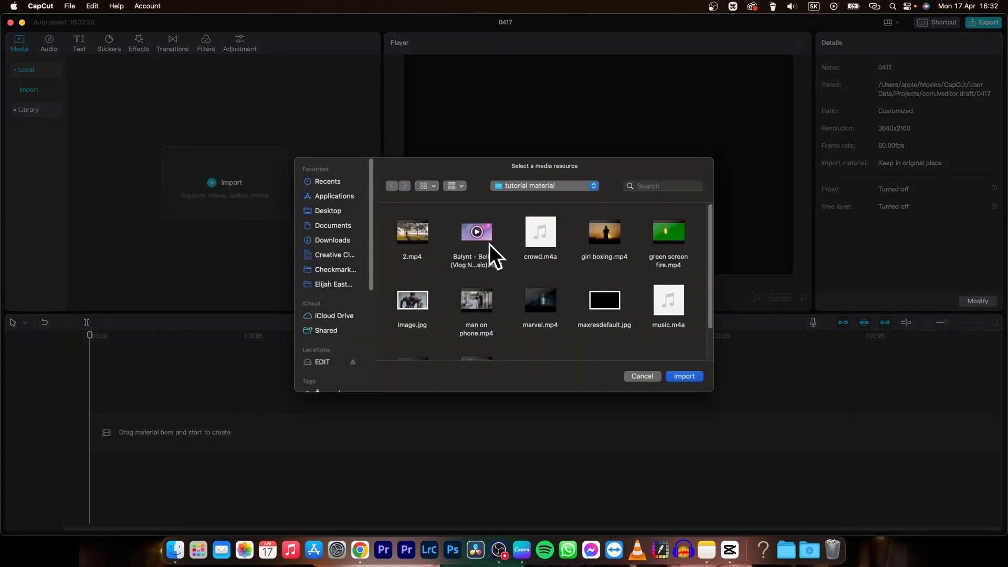
mouse_move(582, 284)
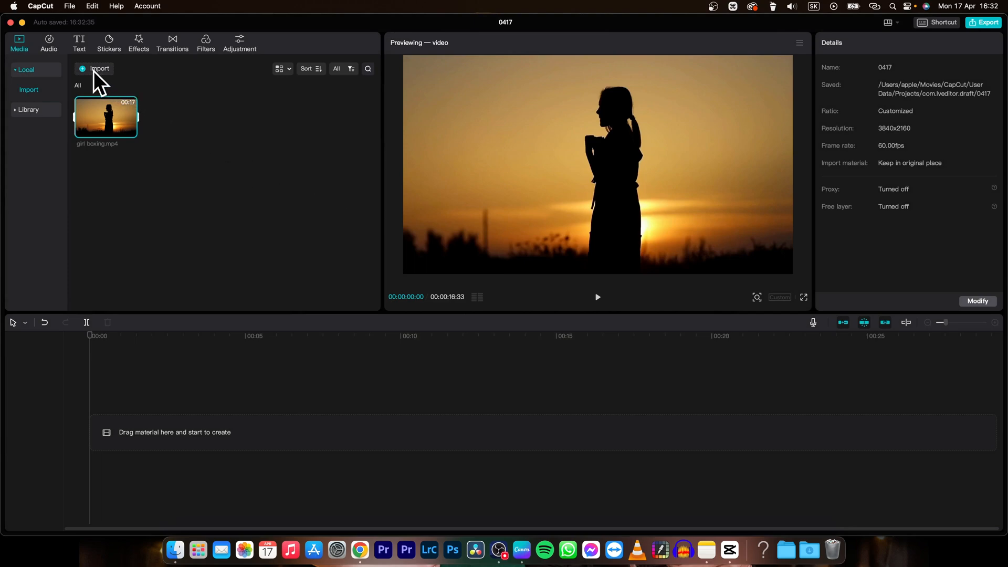
left_click(100, 69)
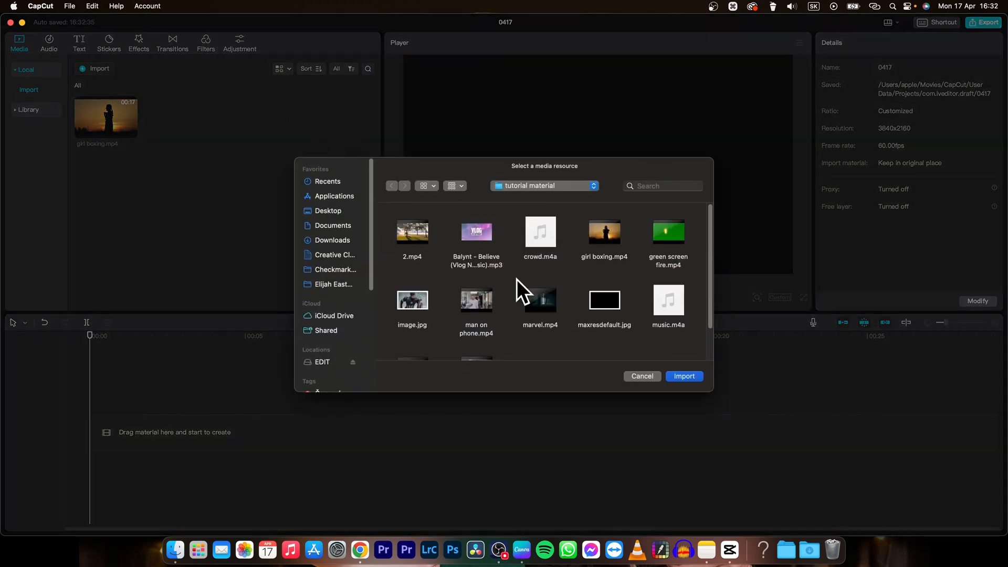
left_click(684, 375)
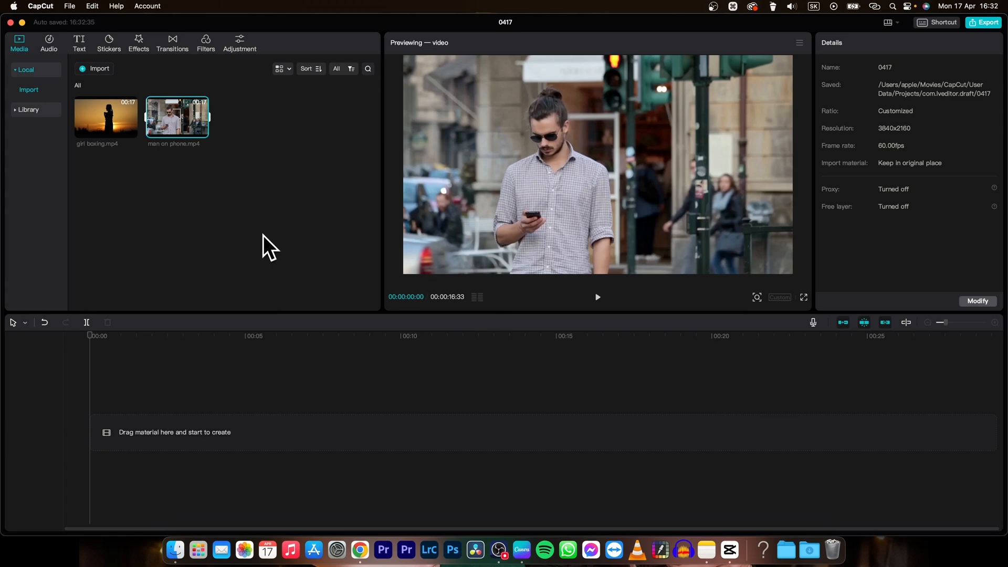
Step: Put girl boxing and man on phone back to back on the timeline, then preview
left_click(105, 117)
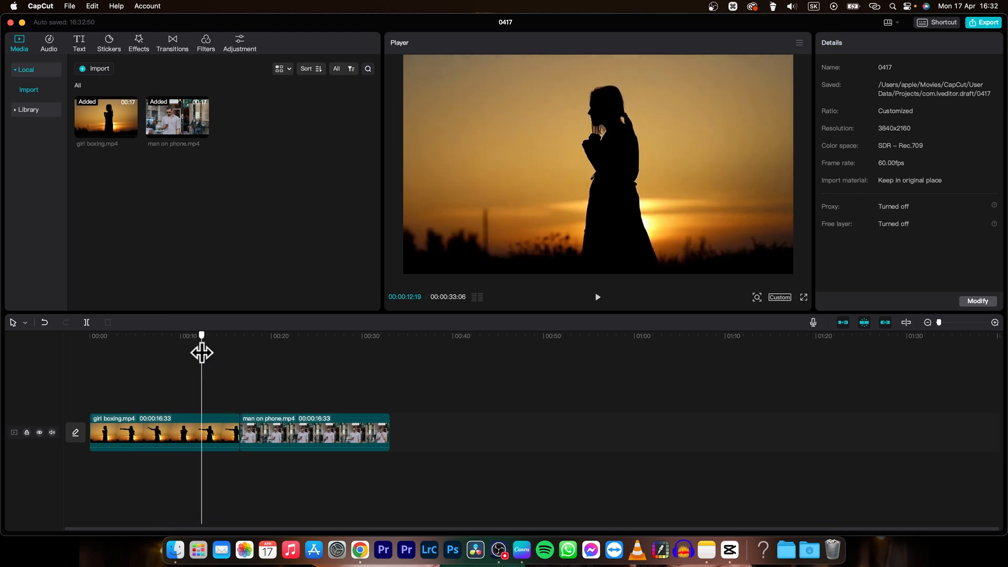
key("space")
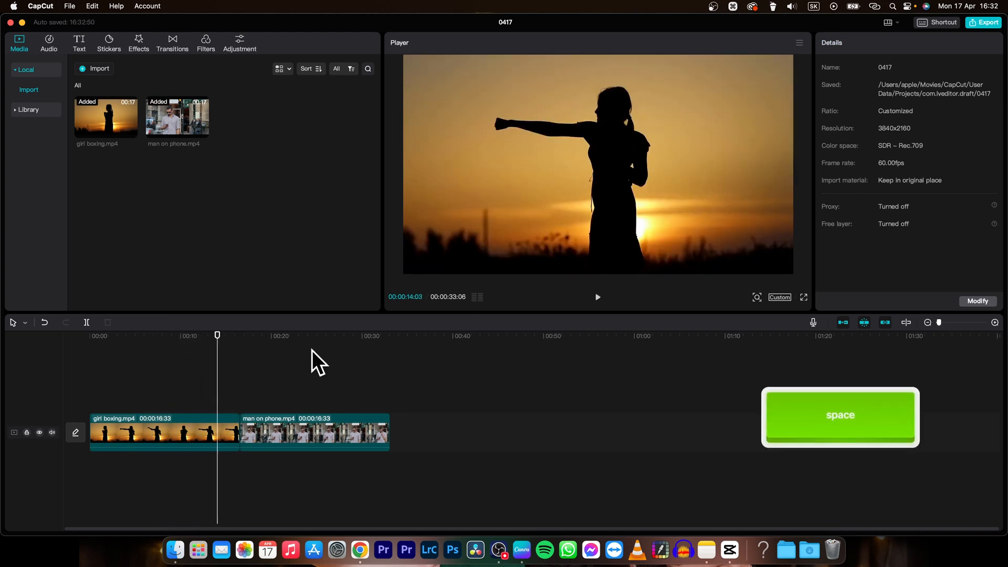
key("space")
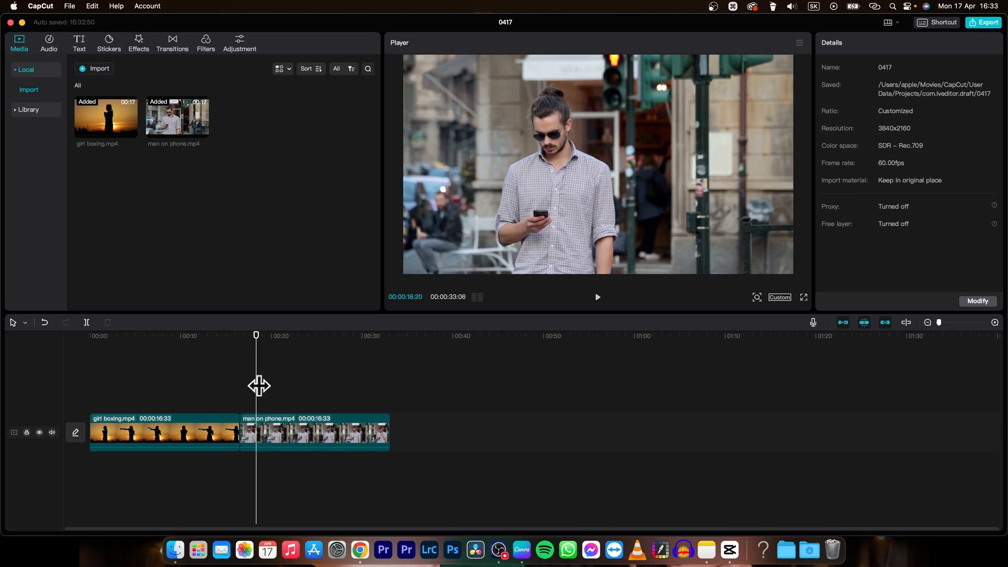
Step: Split girl boxing at about 8 seconds and select the unwanted portion
left_click_drag(255, 335, 178, 335)
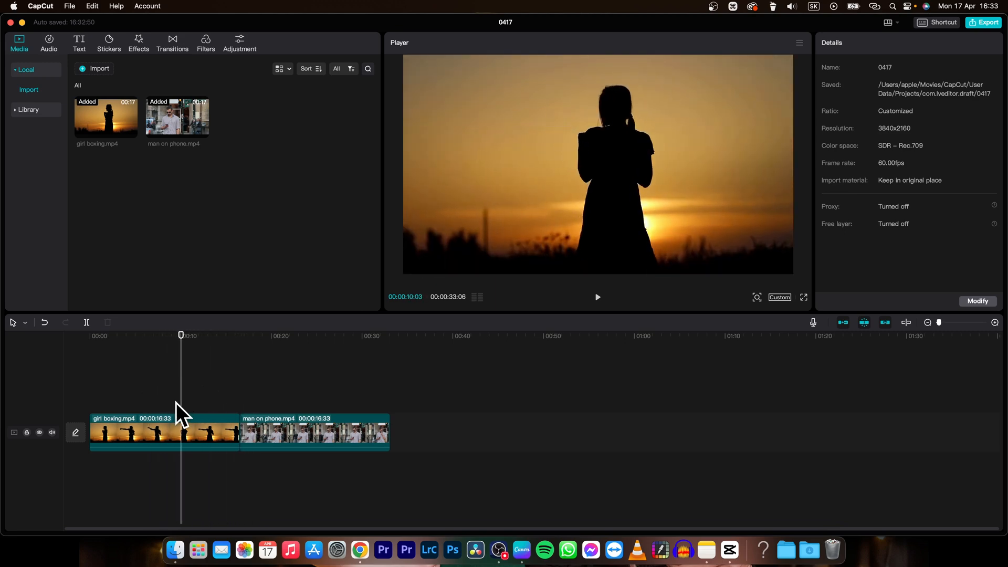
left_click_drag(181, 334, 163, 335)
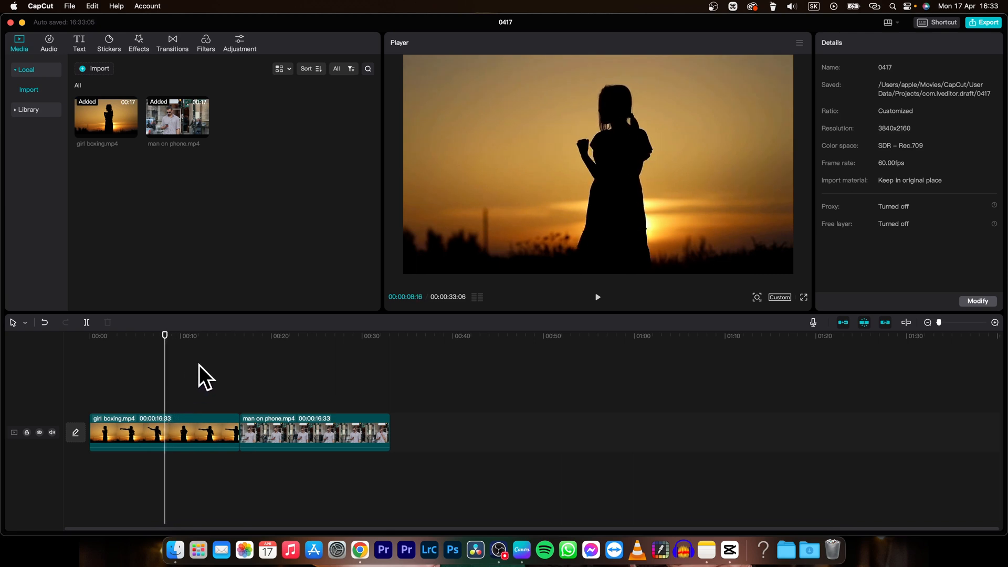
key("cmd+b")
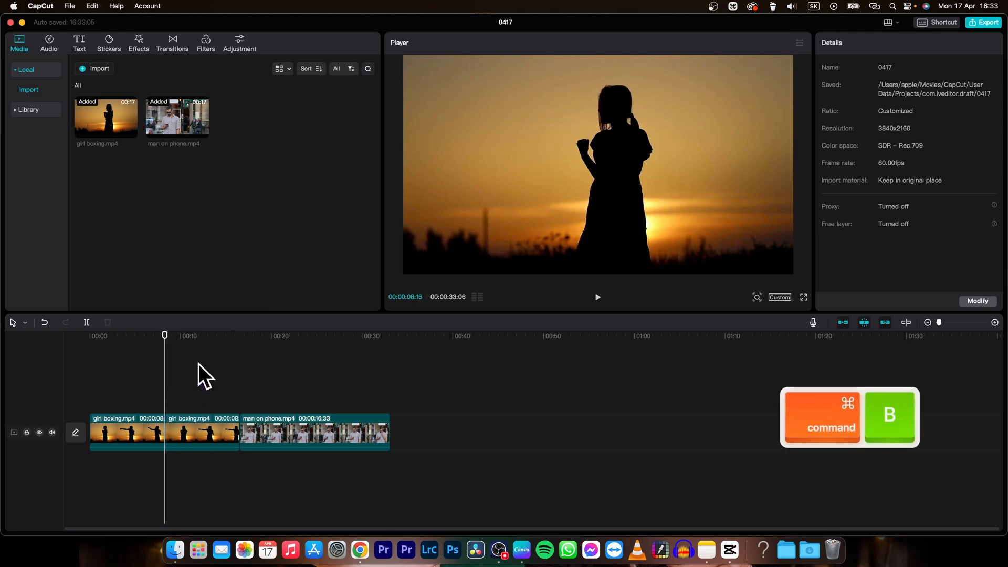
left_click(127, 432)
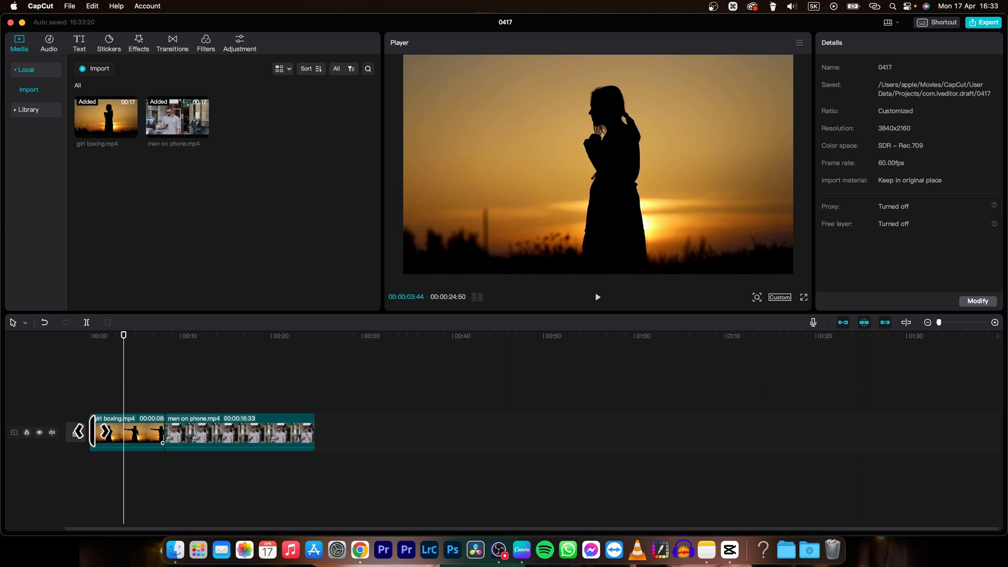
Step: Shorten girl boxing to about 4 seconds and trim man on phone's end to about 9
left_click(135, 432)
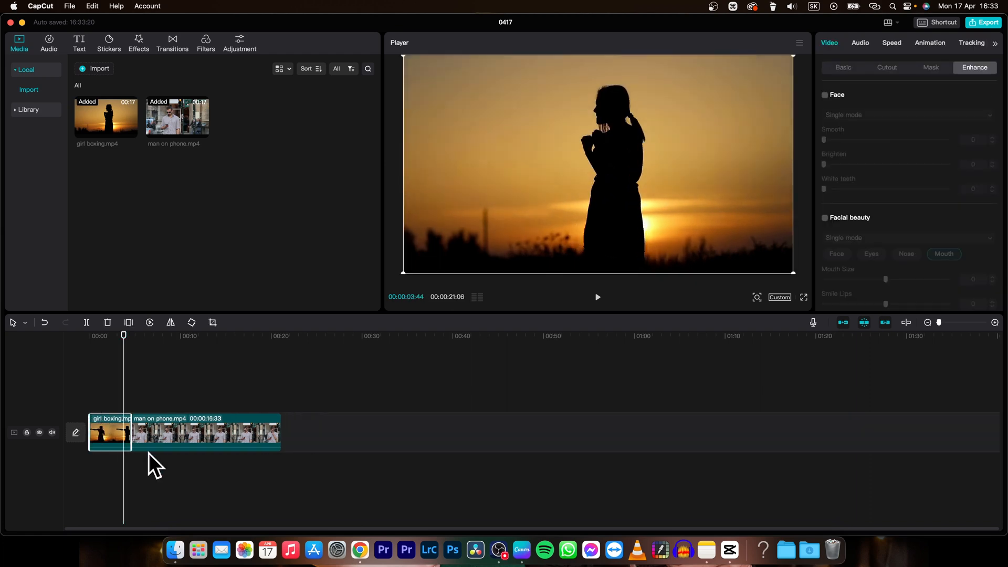
left_click(206, 432)
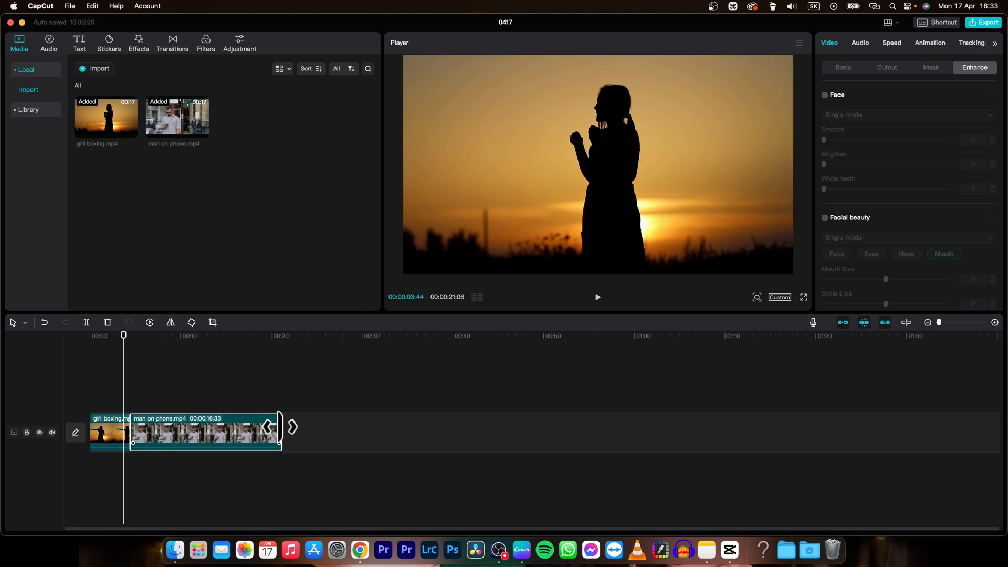
left_click_drag(280, 427, 226, 427)
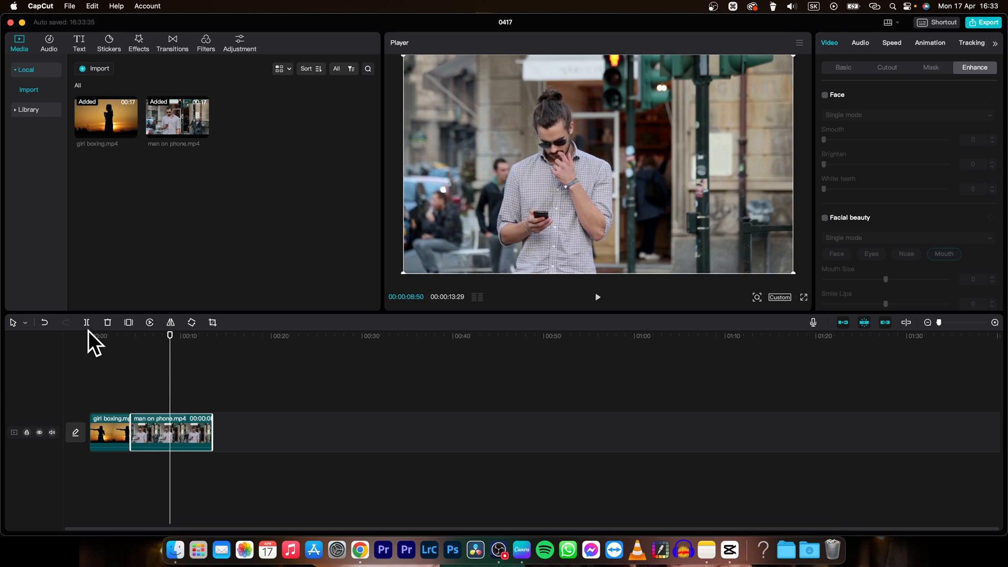
mouse_move(87, 322)
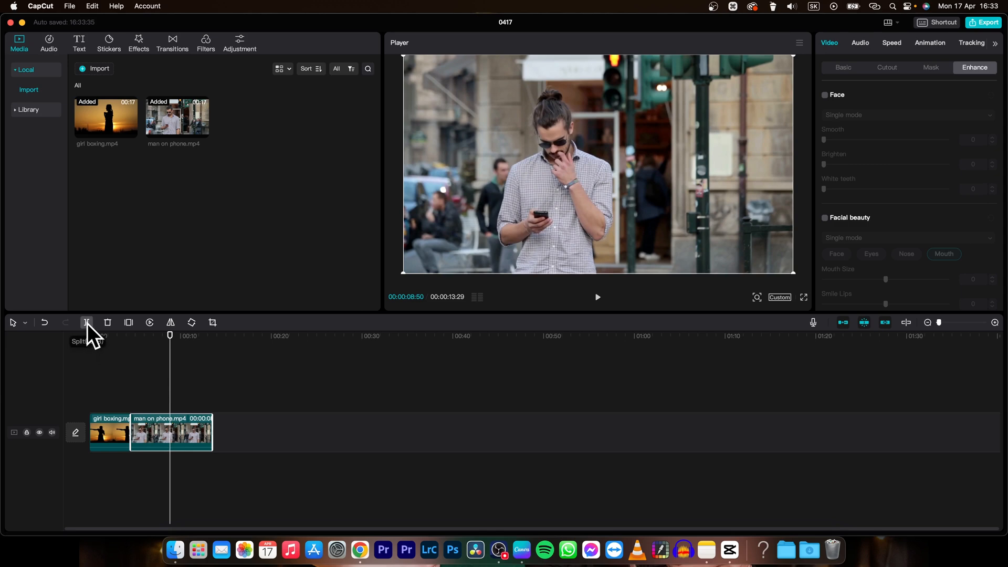
Step: Split man on phone at the 00:00:08:50 playhead with the Split tool
left_click(87, 322)
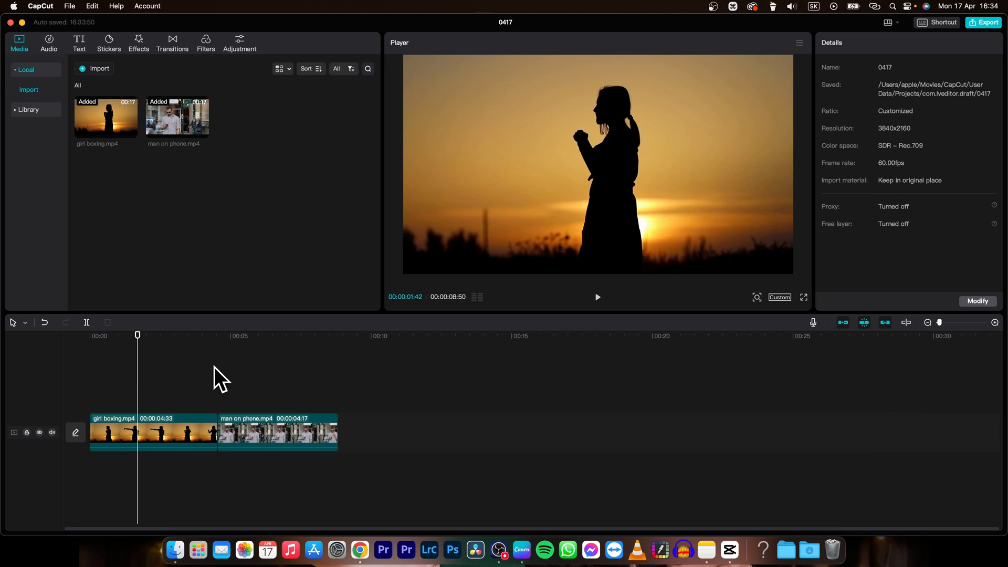
mouse_move(261, 379)
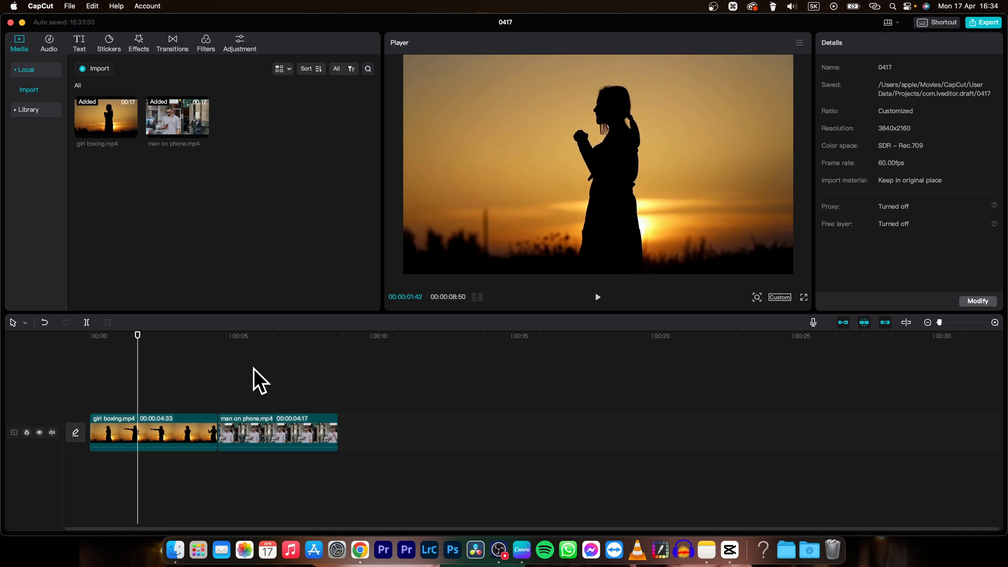